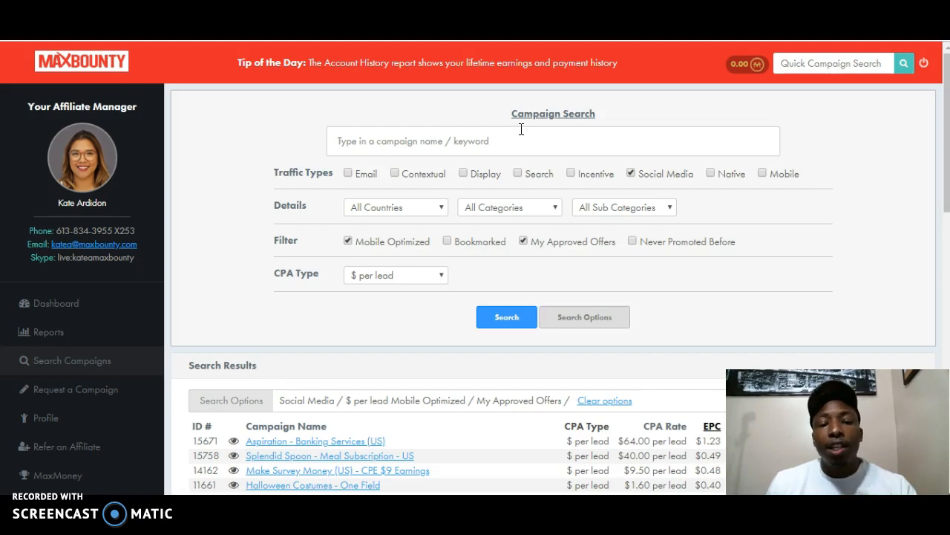
mouse_move(179, 184)
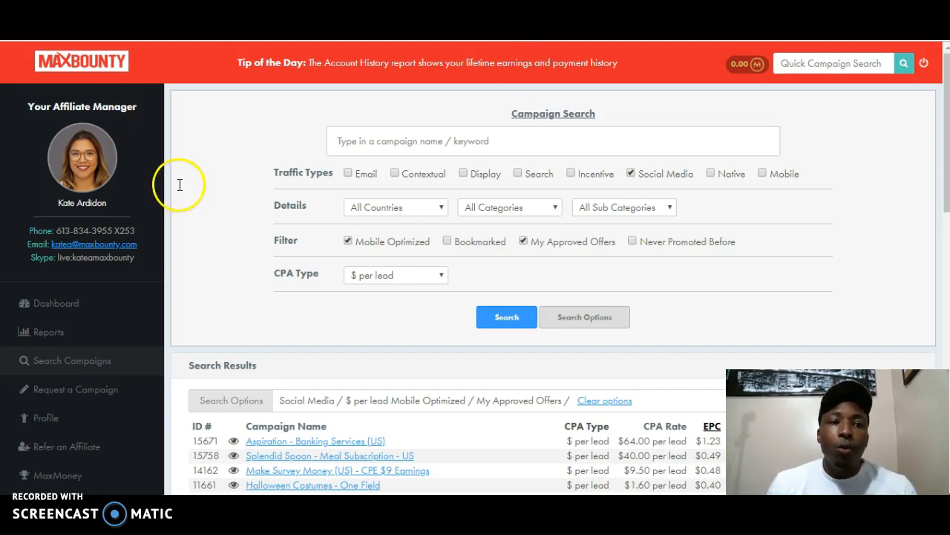
mouse_move(260, 159)
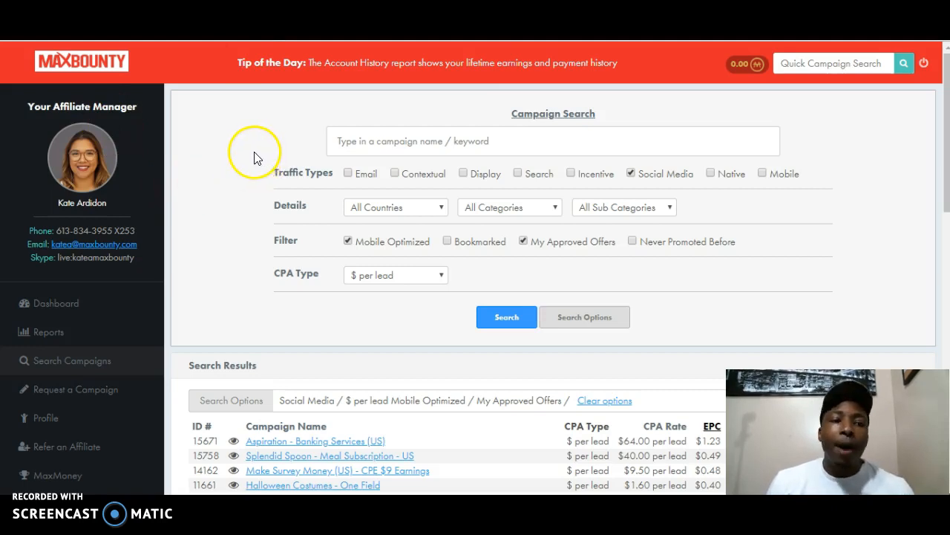
mouse_move(325, 151)
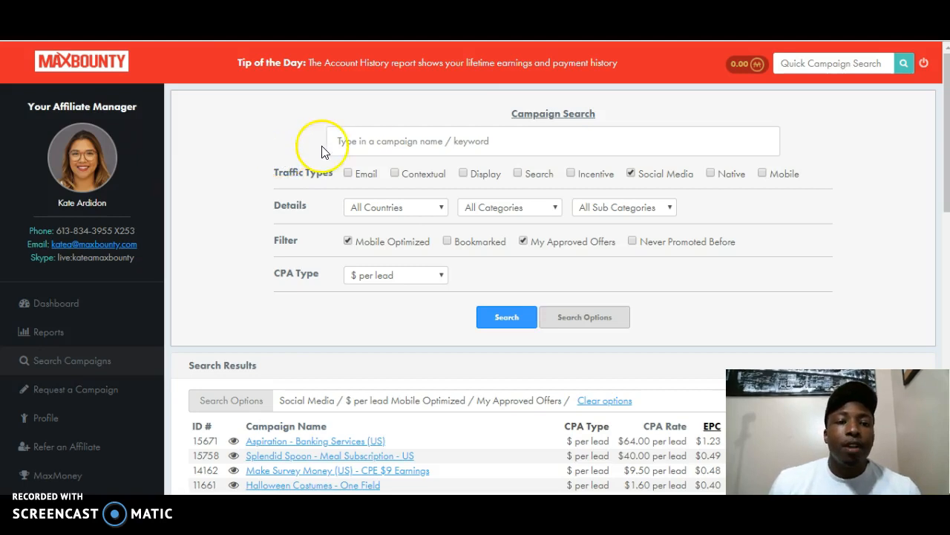
mouse_move(135, 373)
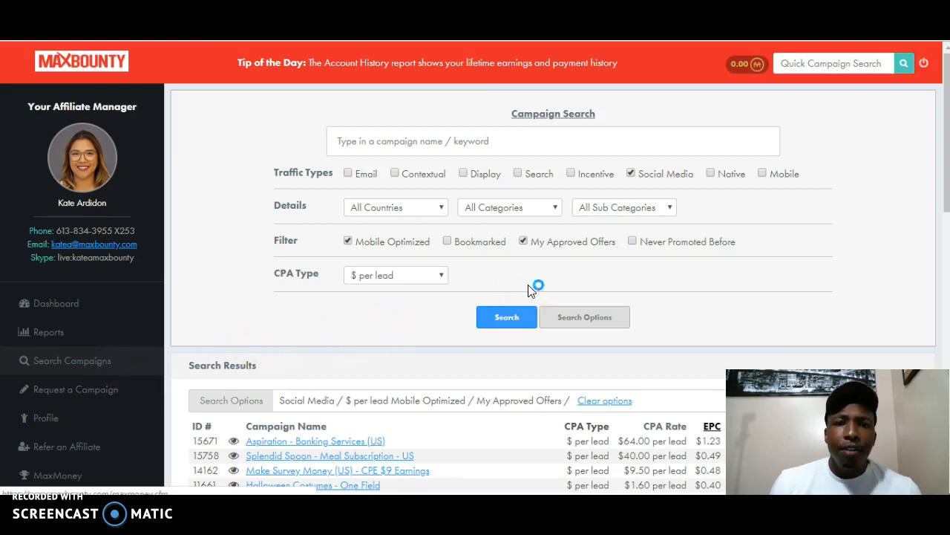
mouse_move(671, 185)
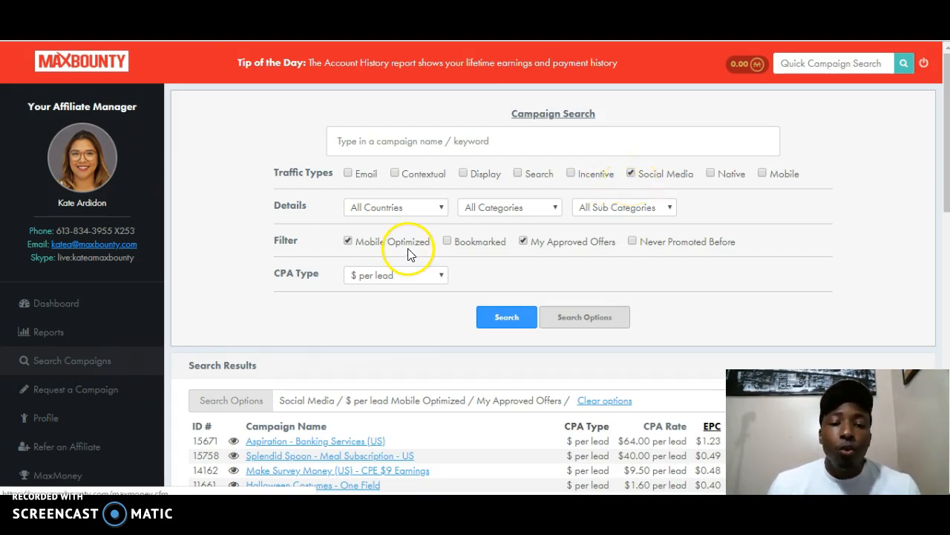
mouse_move(425, 254)
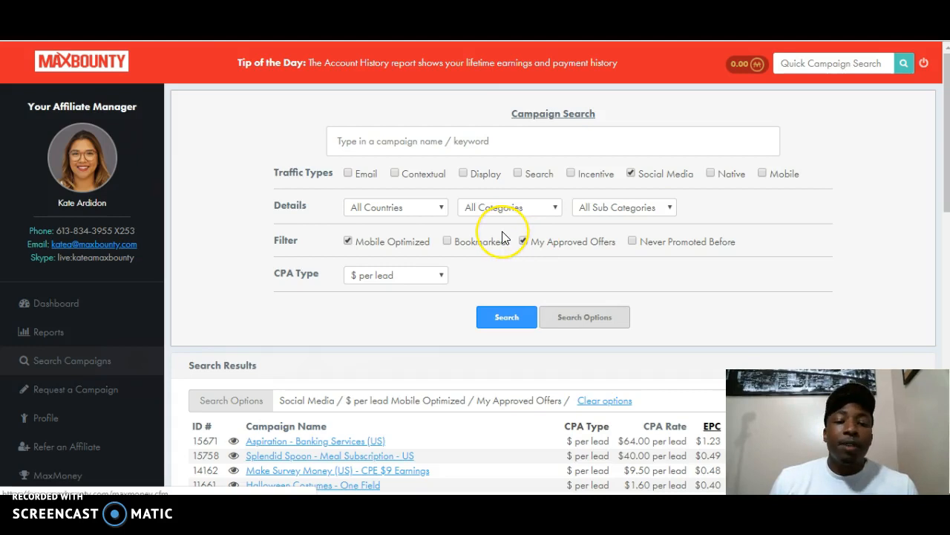
Step: Open the 'Get a $500 Visa Gift Card - One Field' campaign, keeping per-lead CPA payouts
left_click(521, 241)
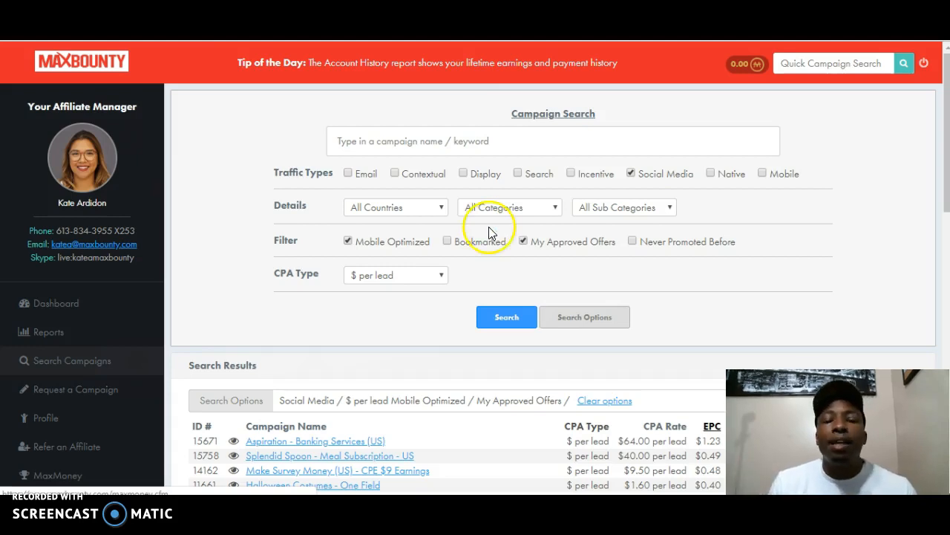
mouse_move(585, 260)
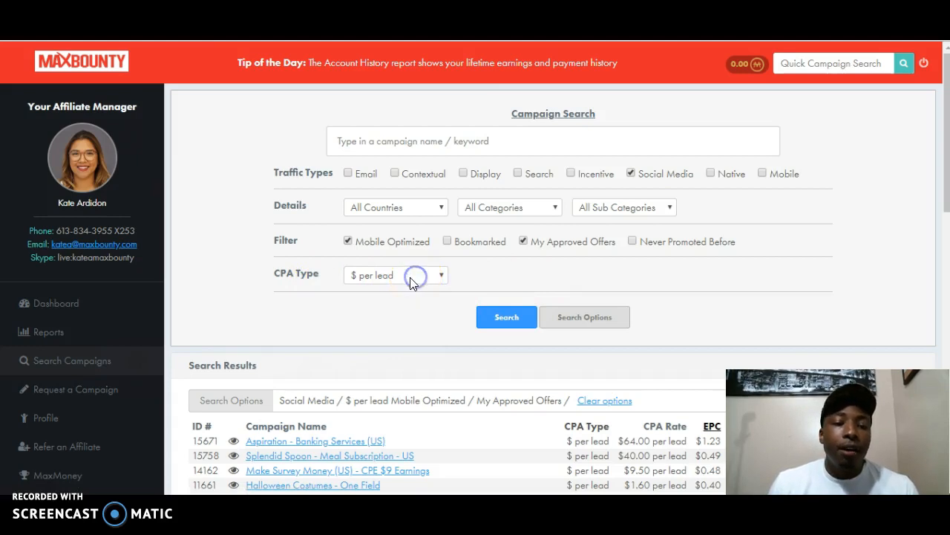
left_click(417, 275)
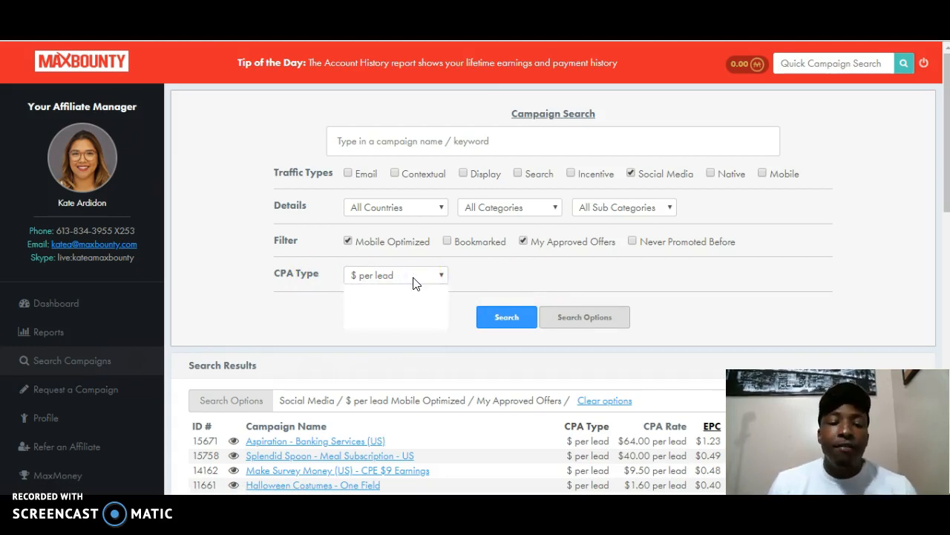
left_click(432, 275)
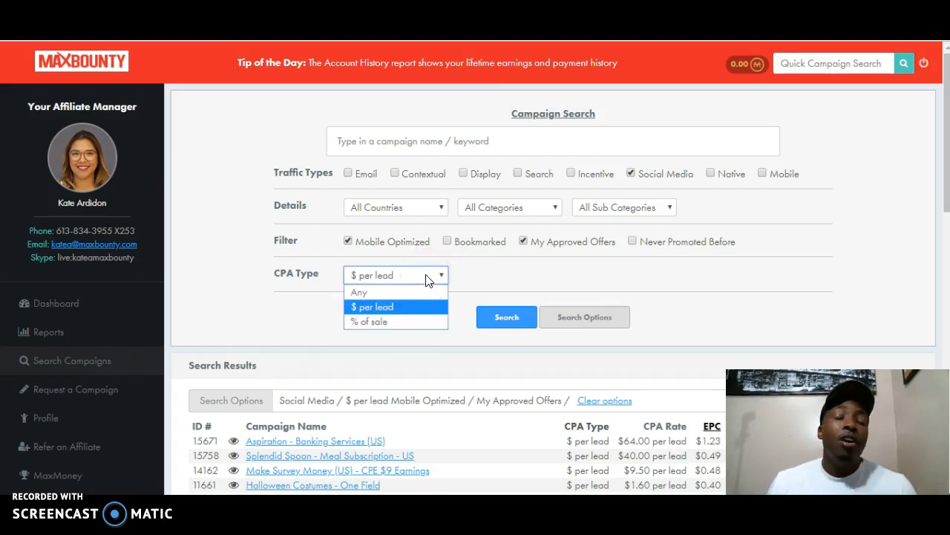
left_click(396, 307)
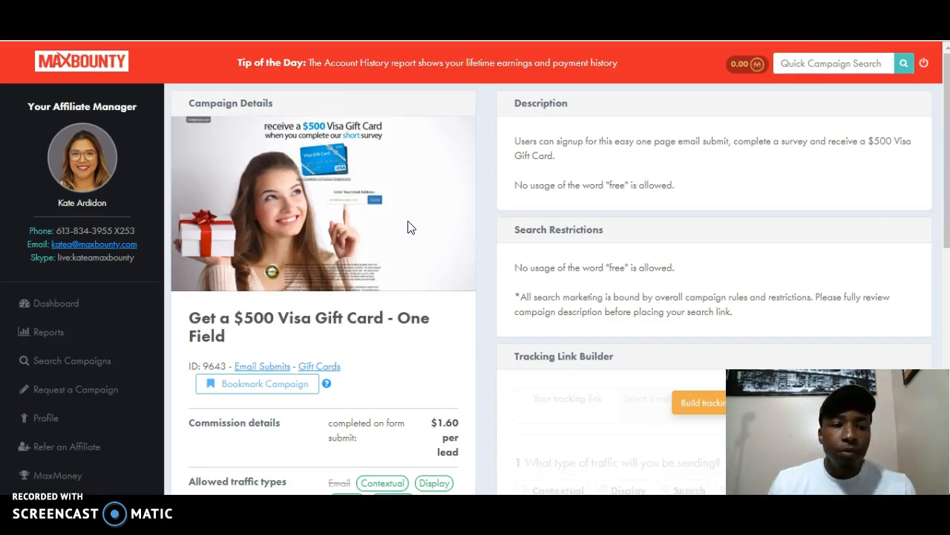
mouse_move(401, 214)
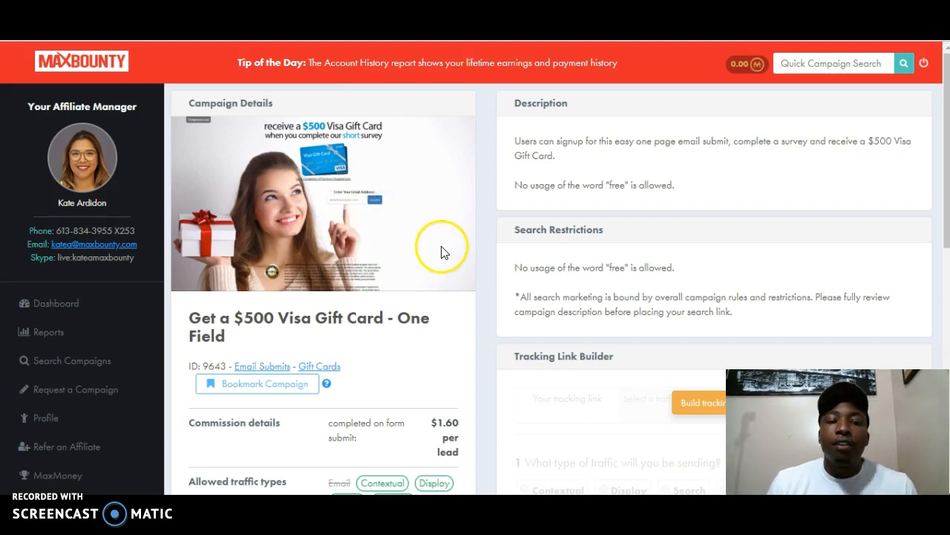
mouse_move(409, 235)
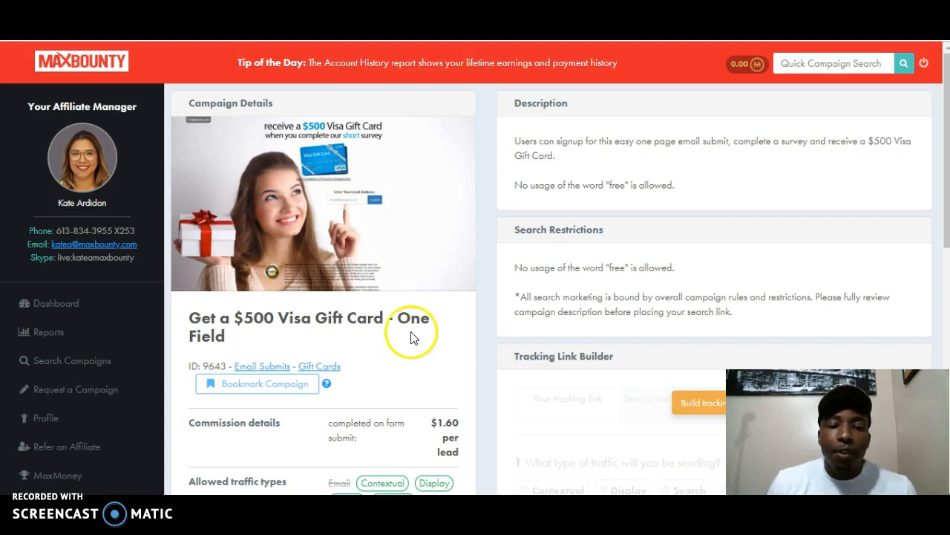
mouse_move(415, 326)
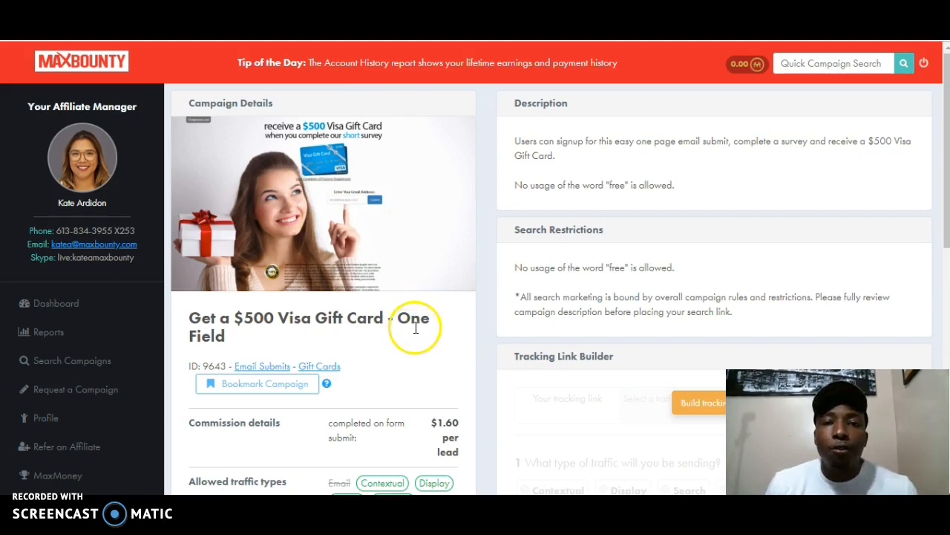
mouse_move(420, 323)
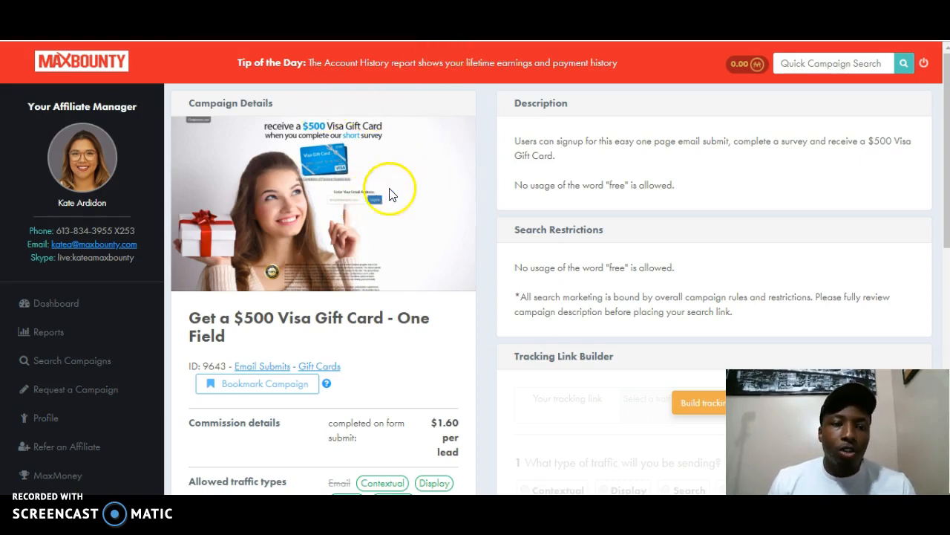
mouse_move(480, 181)
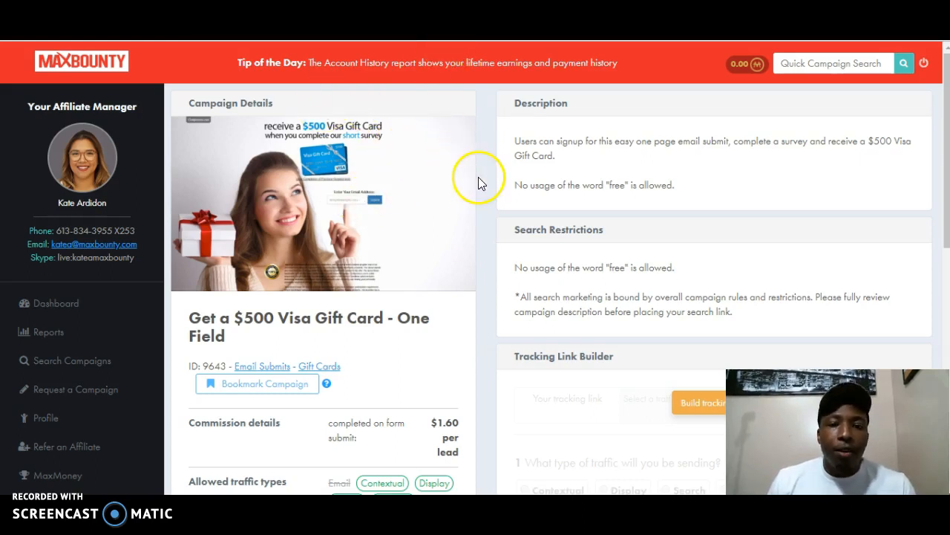
mouse_move(463, 423)
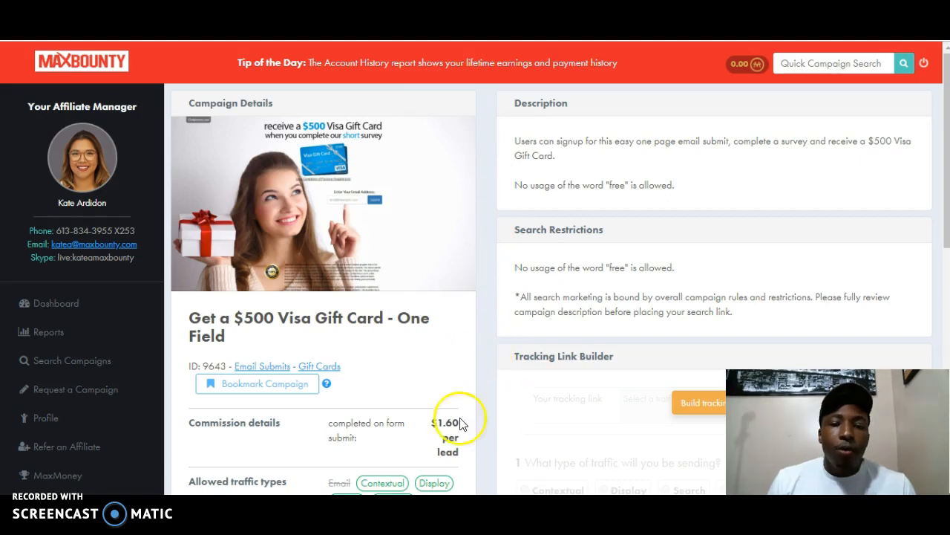
scroll("down", 3)
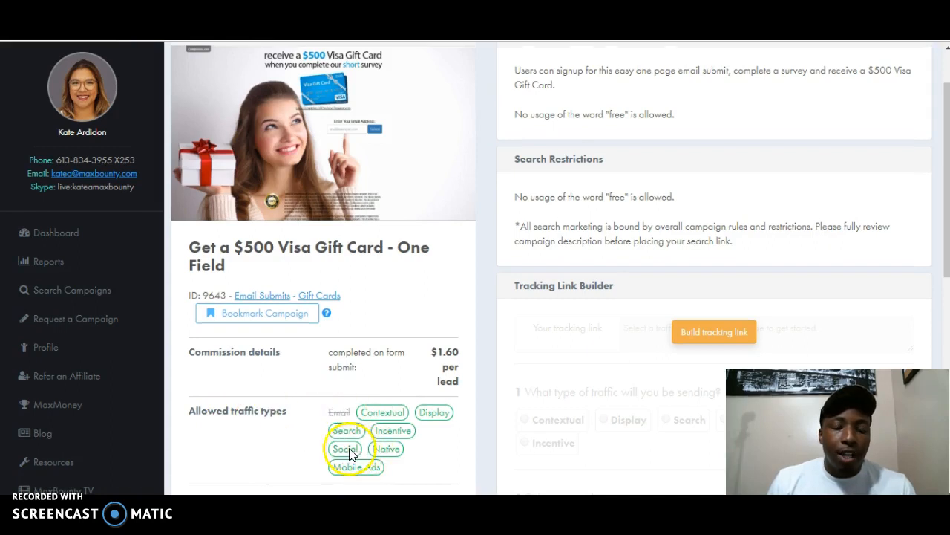
scroll("down", 3)
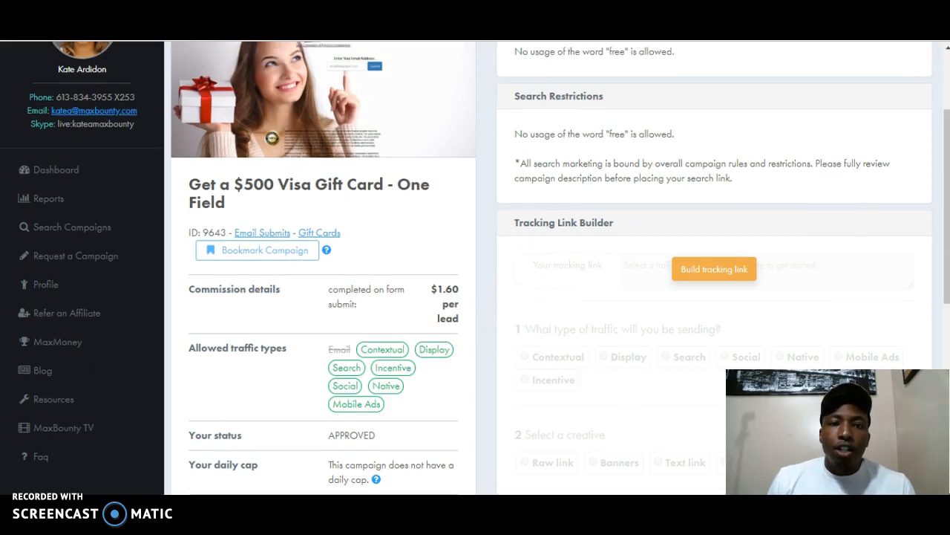
mouse_move(533, 172)
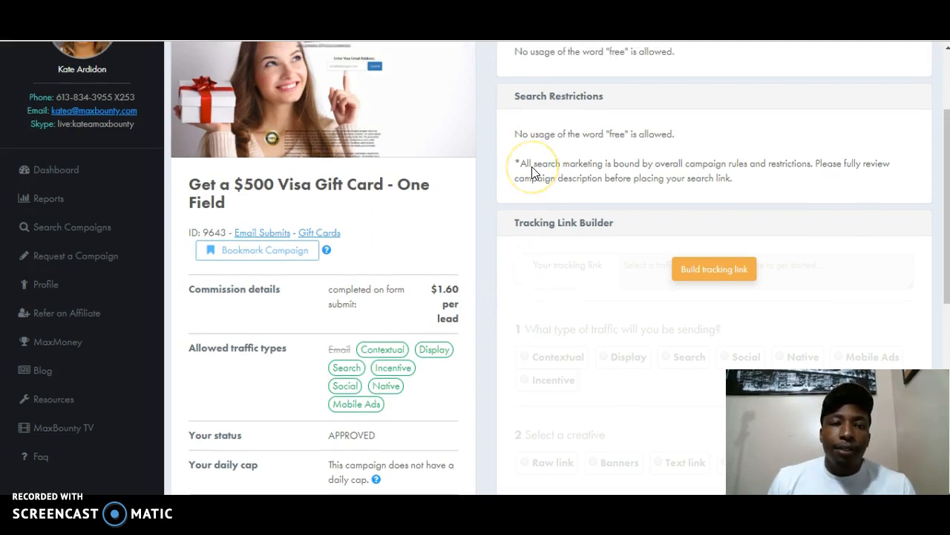
scroll("up", 3)
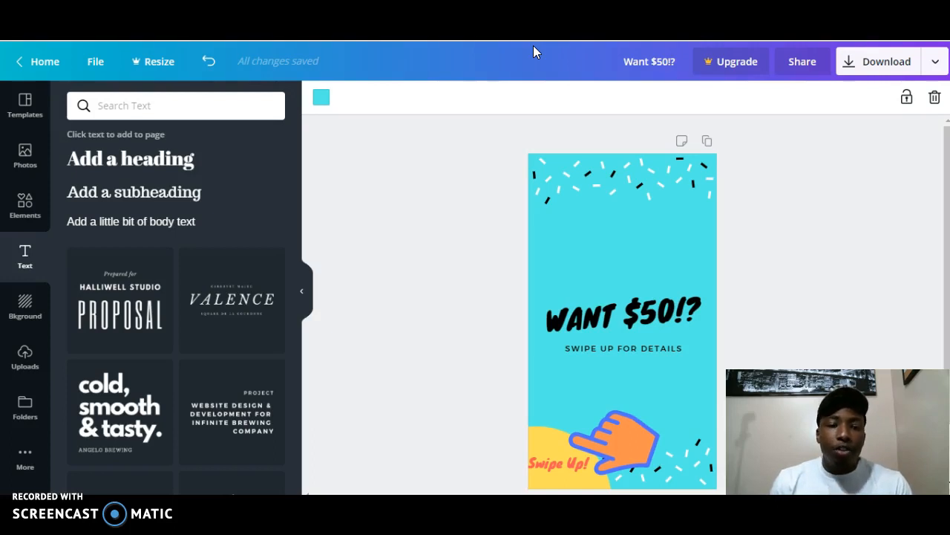
mouse_move(504, 58)
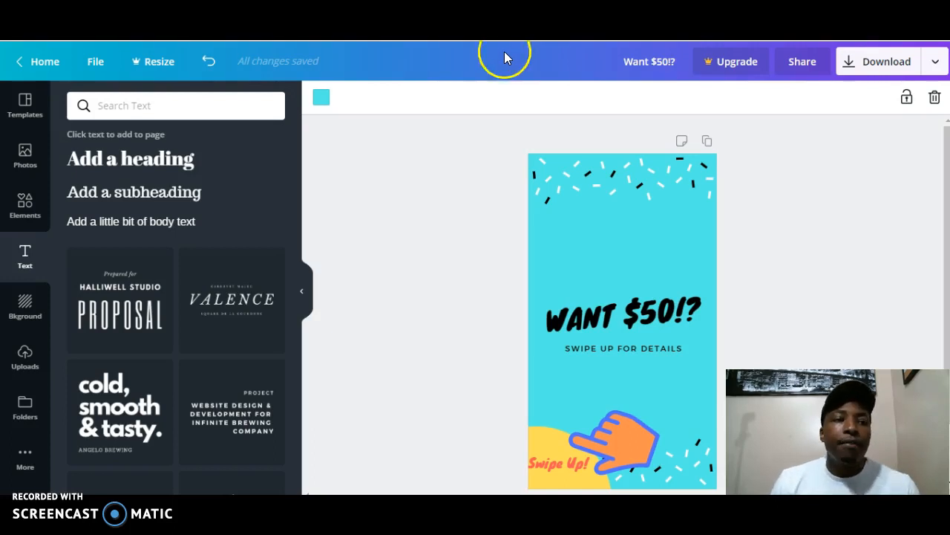
mouse_move(601, 194)
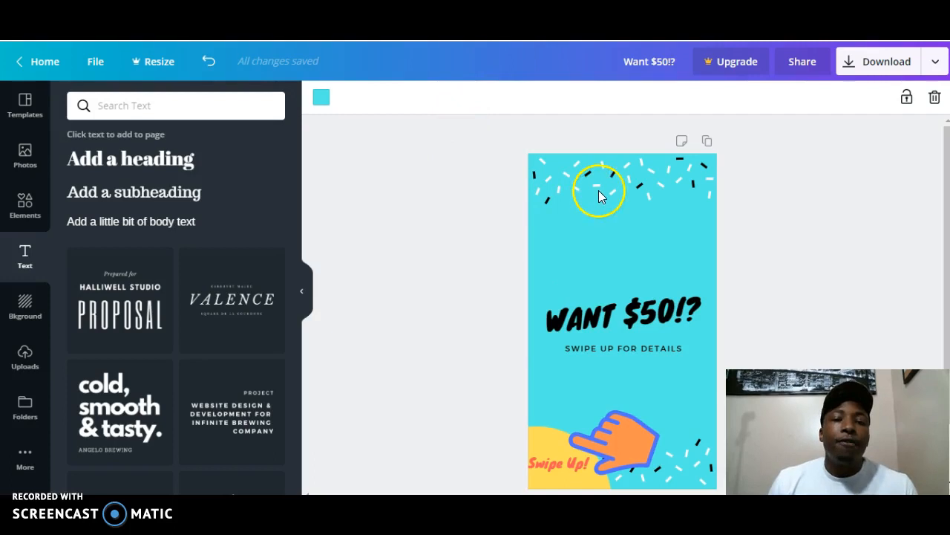
mouse_move(679, 184)
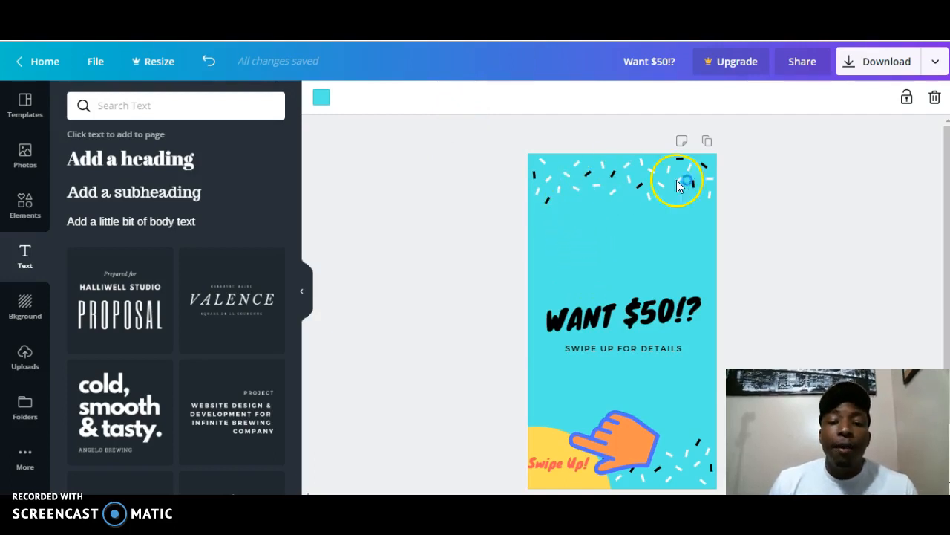
mouse_move(765, 204)
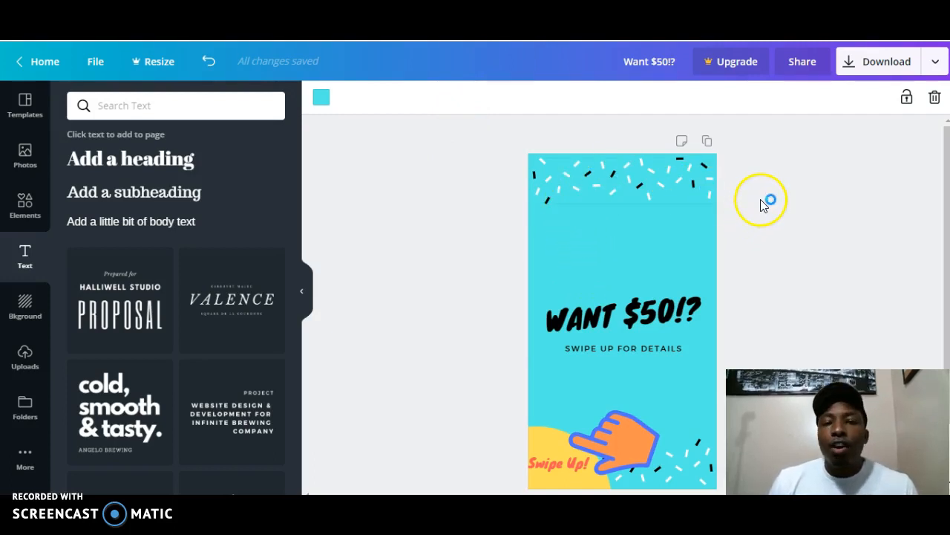
mouse_move(731, 194)
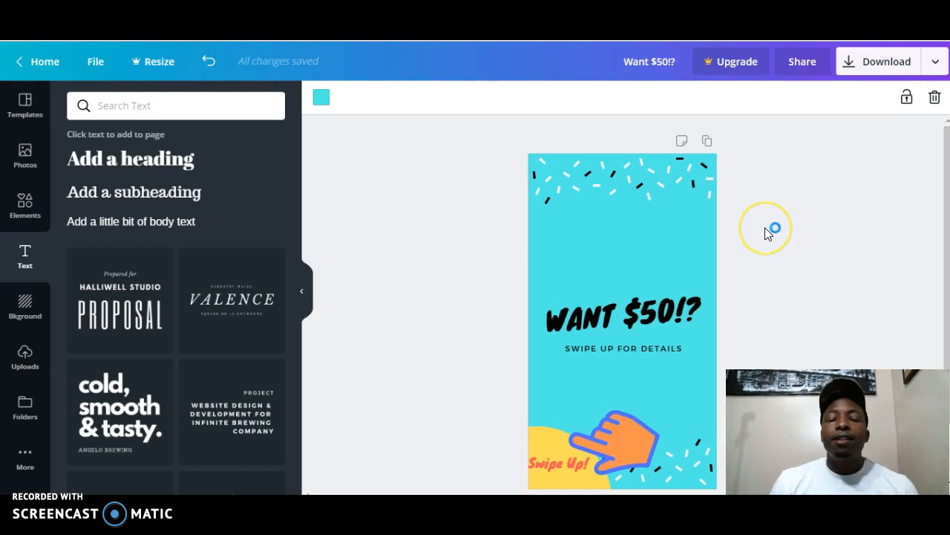
mouse_move(769, 234)
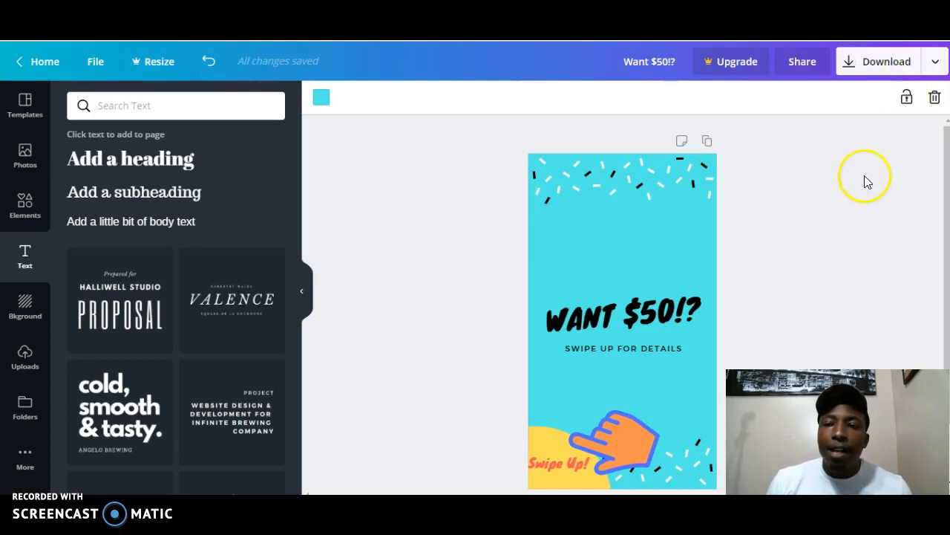
mouse_move(826, 166)
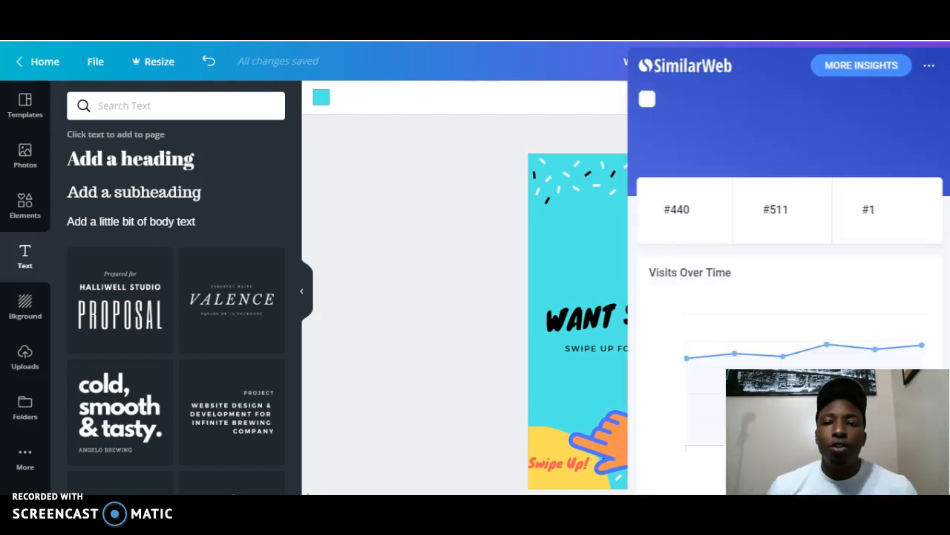
mouse_move(901, 50)
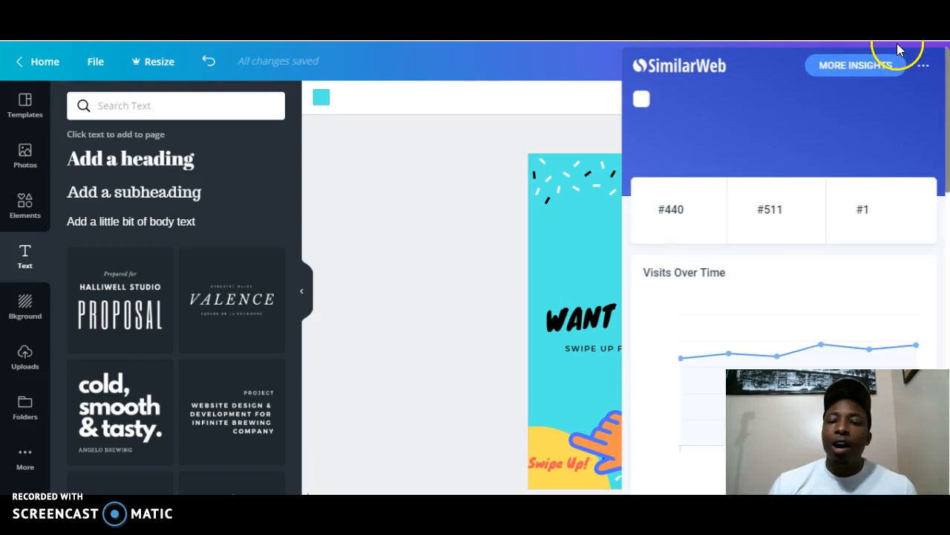
mouse_move(792, 192)
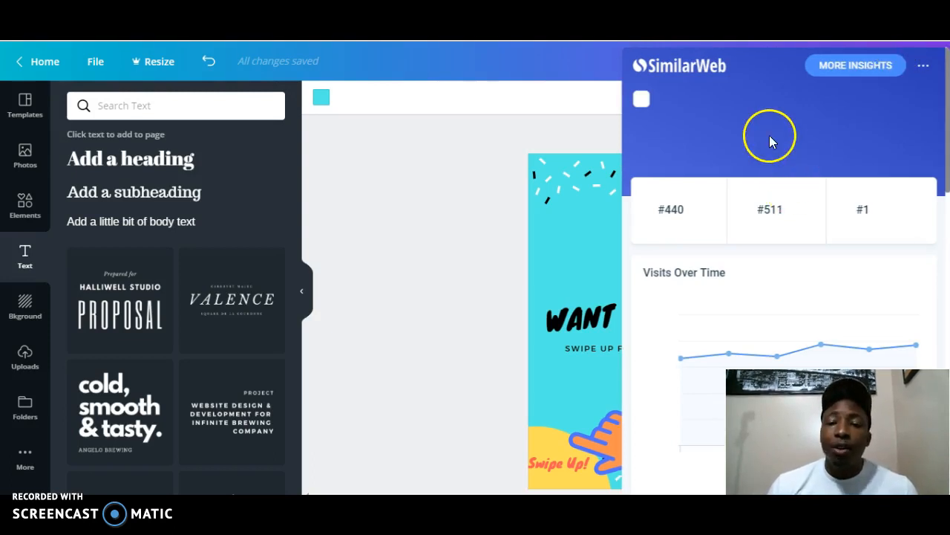
mouse_move(719, 133)
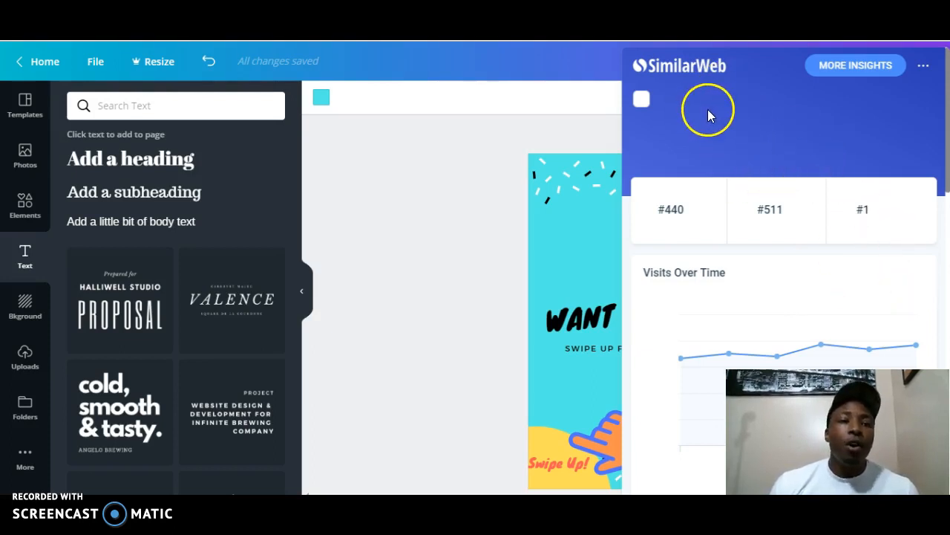
mouse_move(704, 136)
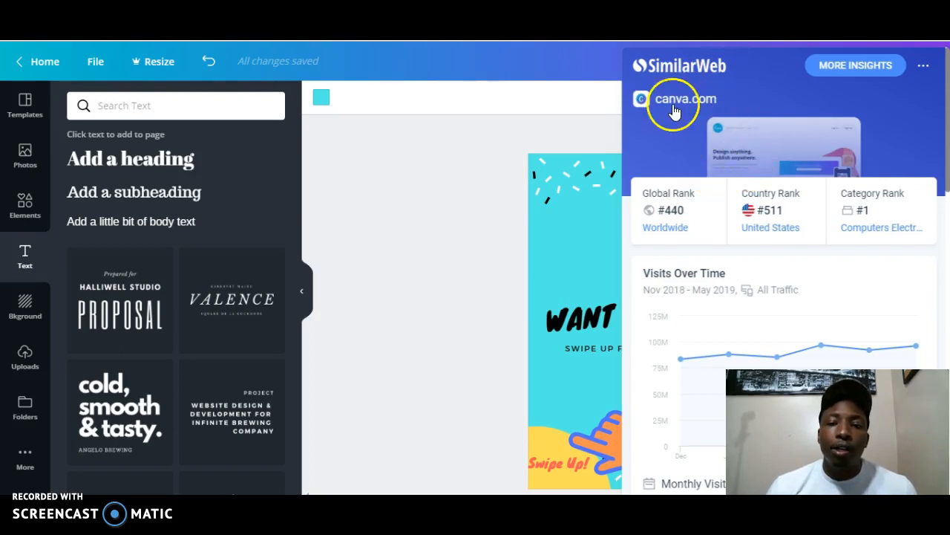
mouse_move(802, 148)
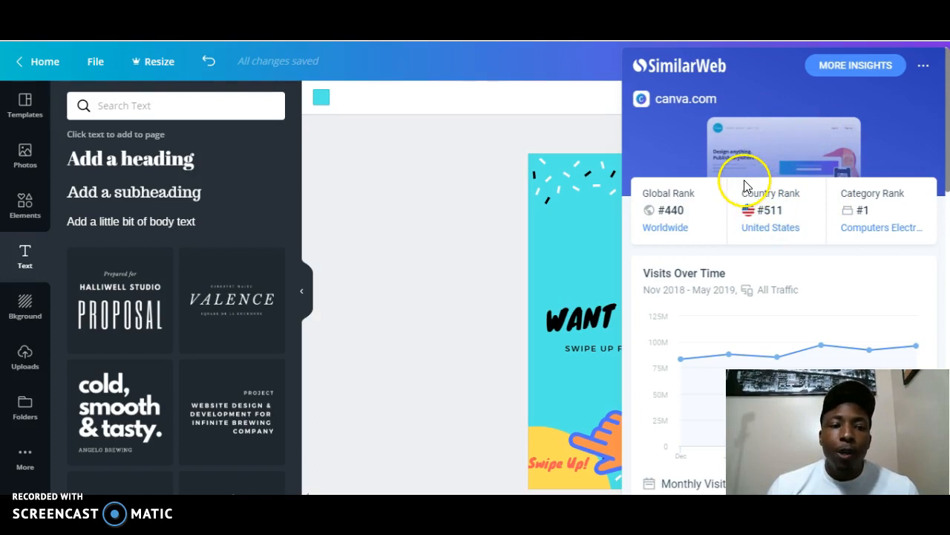
Step: Scroll SimilarWeb's canva.com panel to the ranks (#440 global, #511 US) and Visits Over Time
scroll("down", 3)
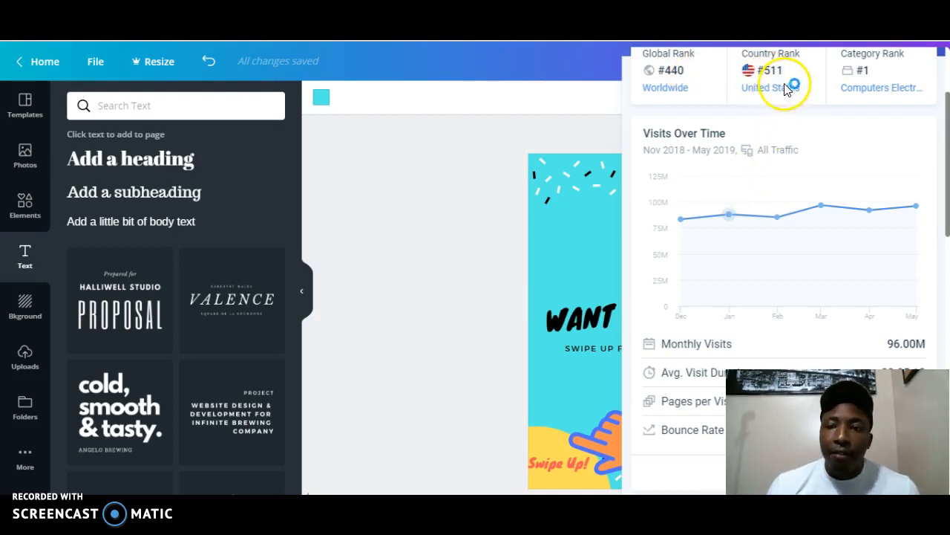
Step: Scroll to canva.com's 5:13 visit duration, 34.39% bounce, and top countries led by US 18.30%
scroll("down", 3)
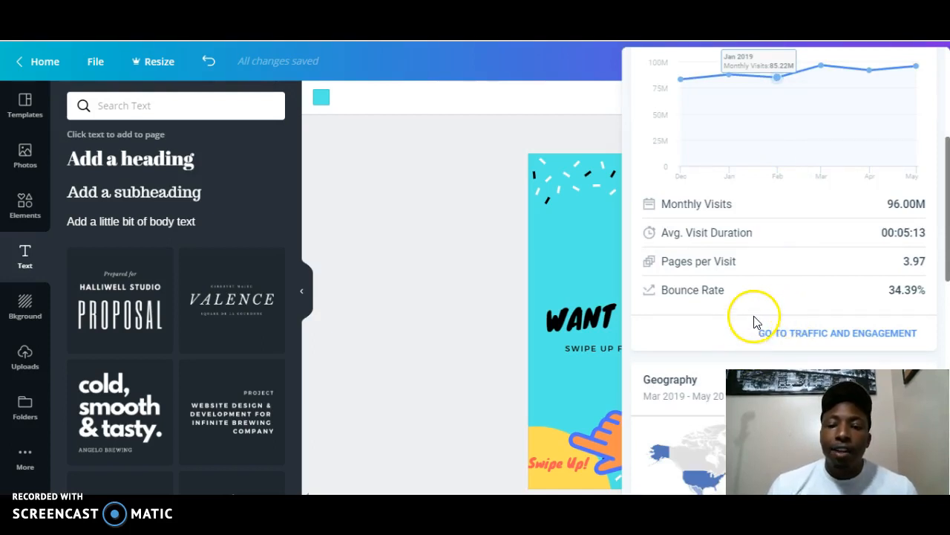
mouse_move(724, 218)
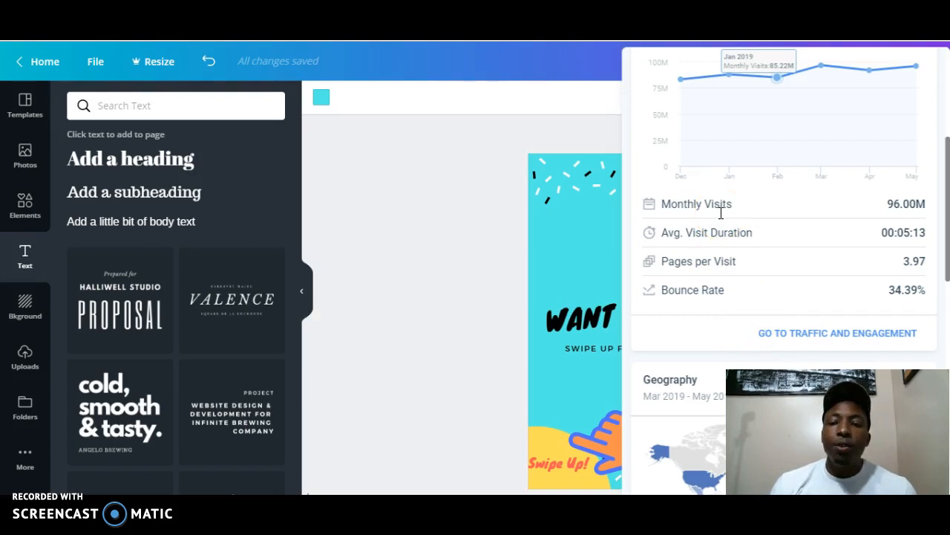
scroll("down", 3)
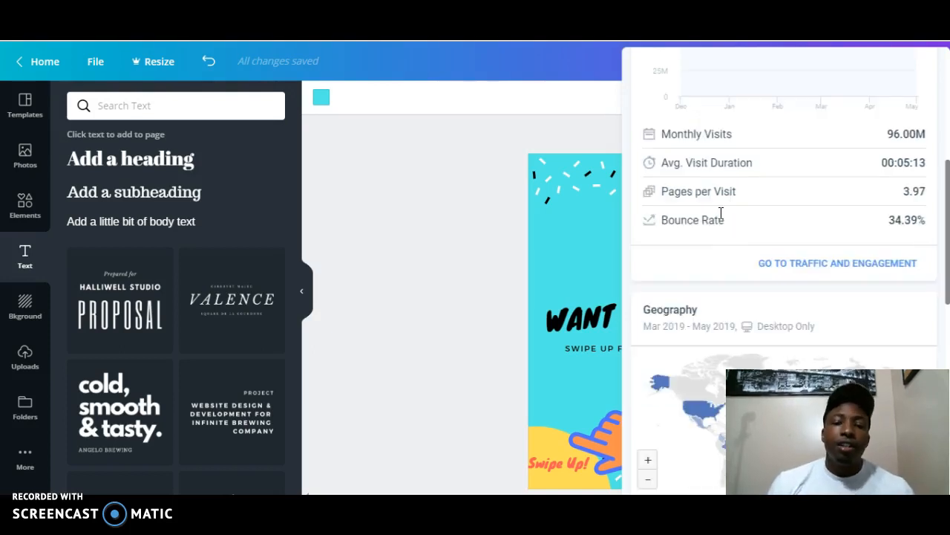
scroll("down", 3)
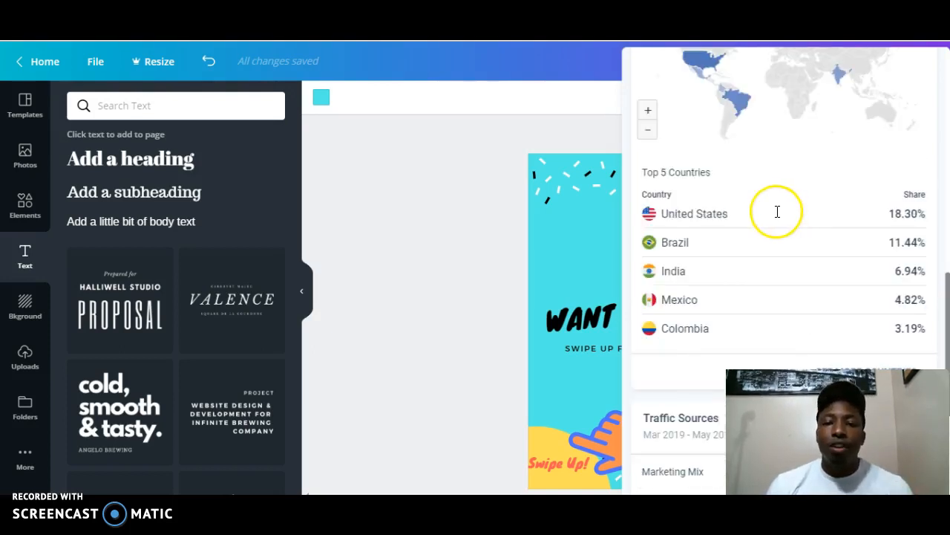
mouse_move(646, 206)
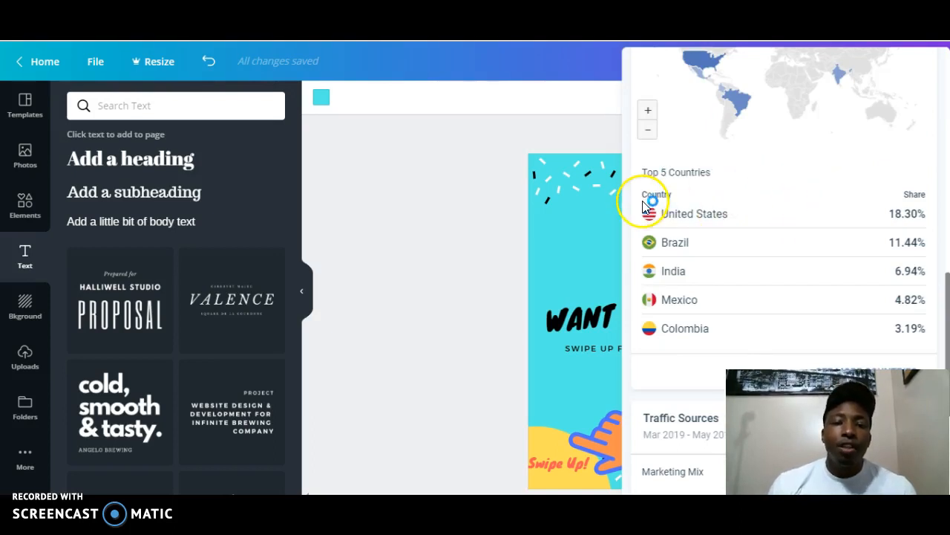
mouse_move(803, 334)
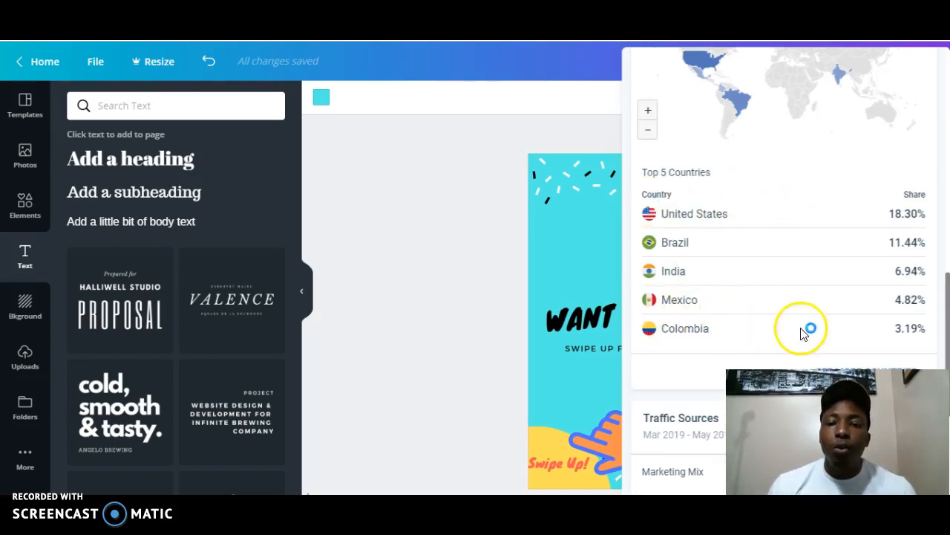
mouse_move(513, 269)
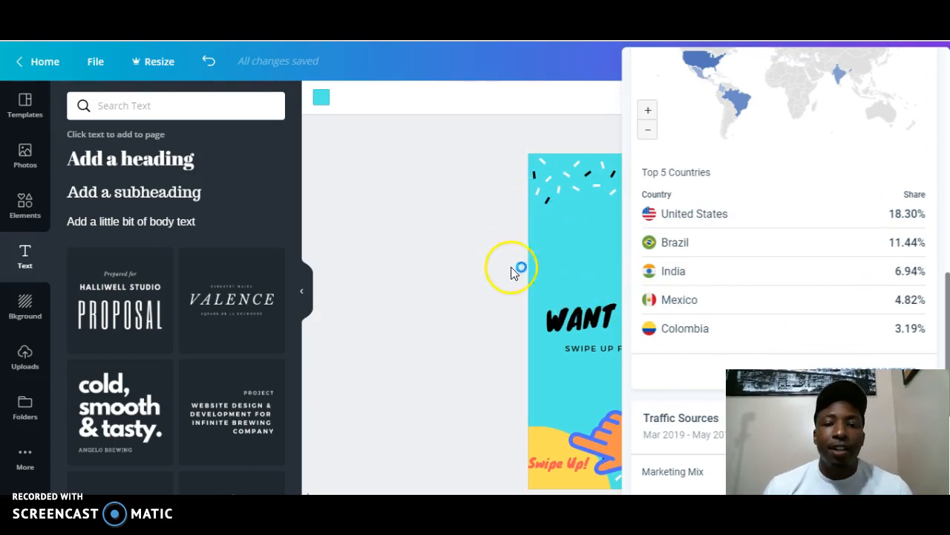
mouse_move(692, 231)
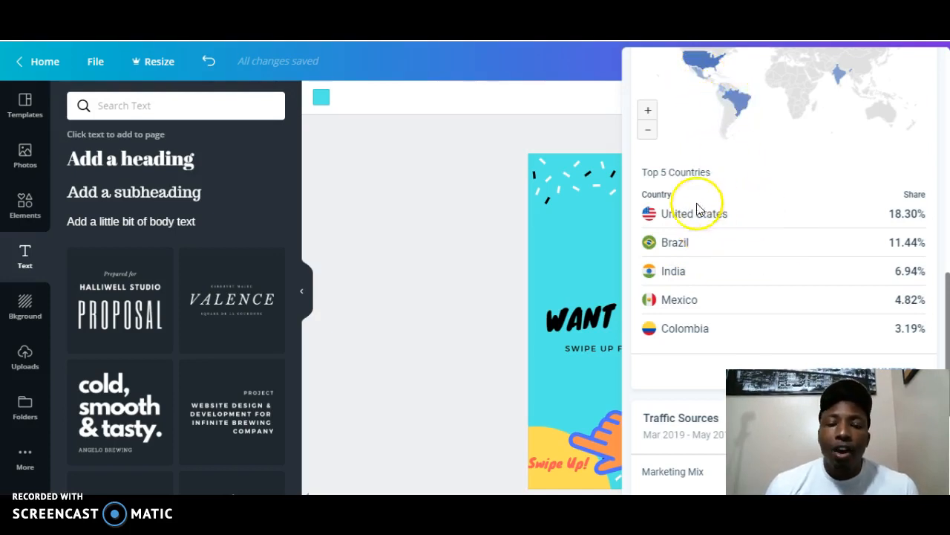
mouse_move(759, 206)
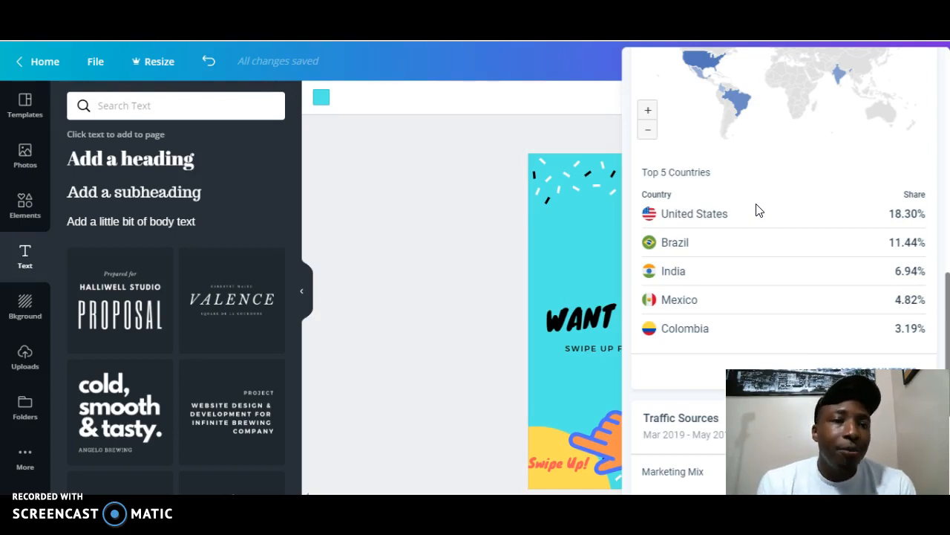
left_click(759, 209)
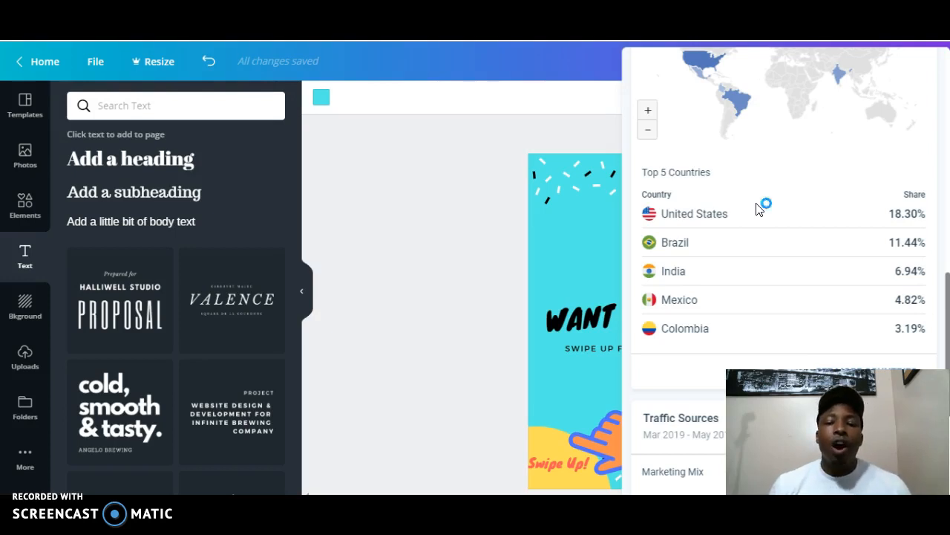
mouse_move(759, 208)
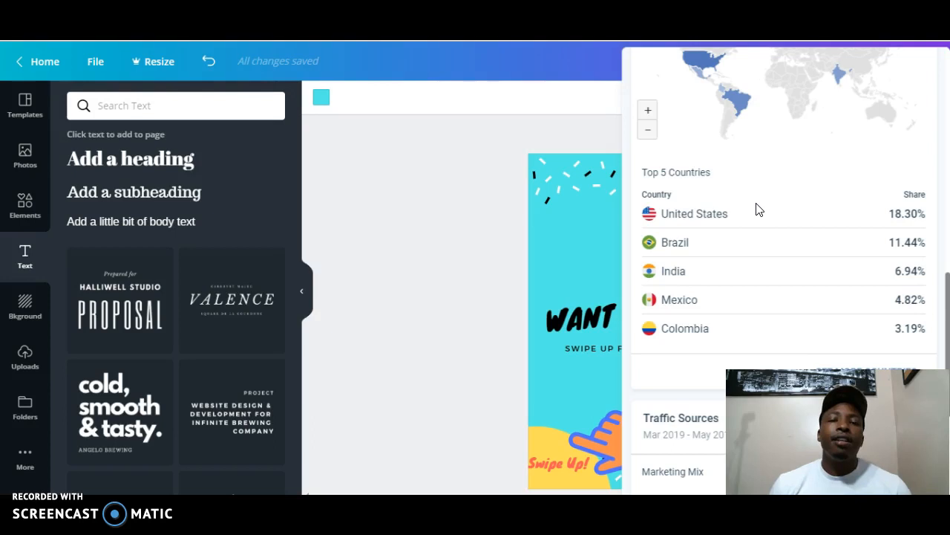